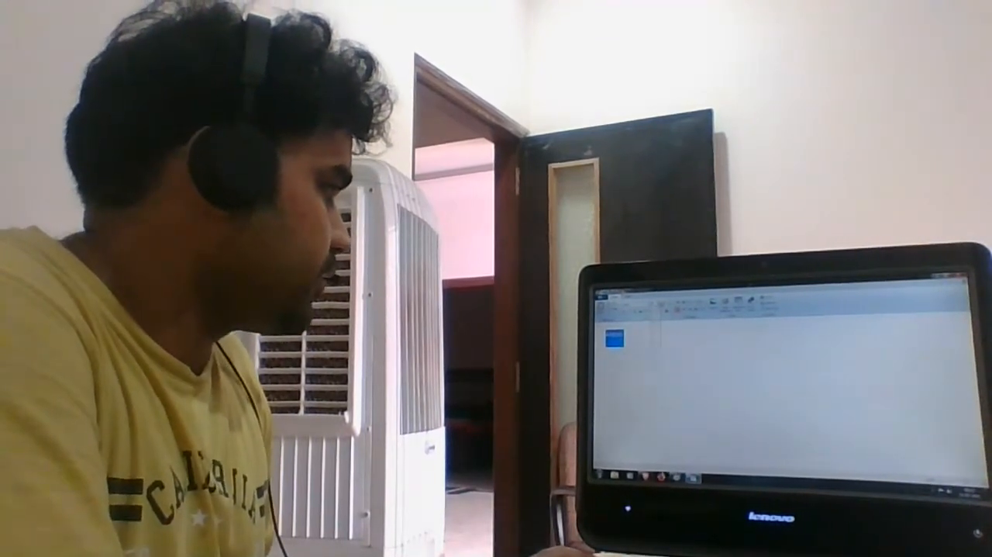
type("<html")
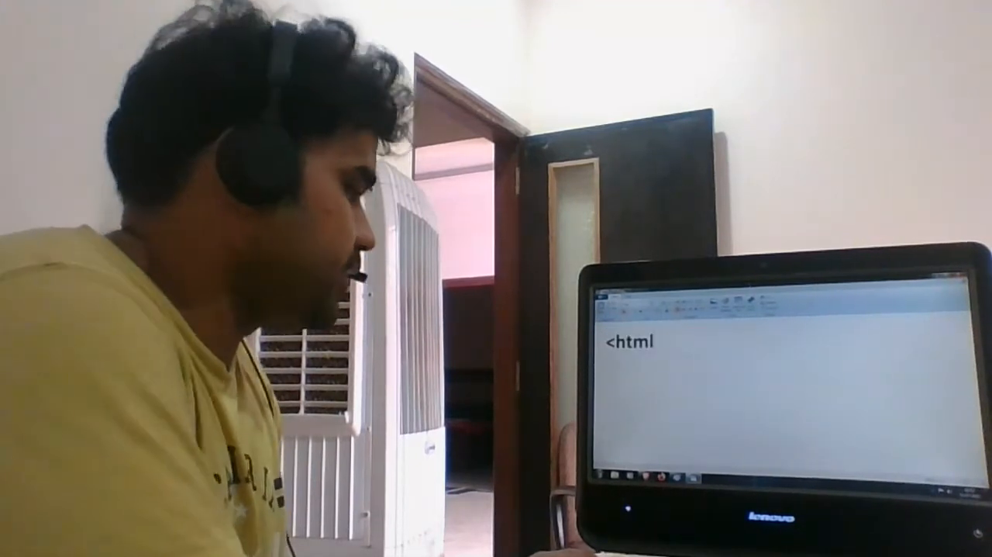
type(">")
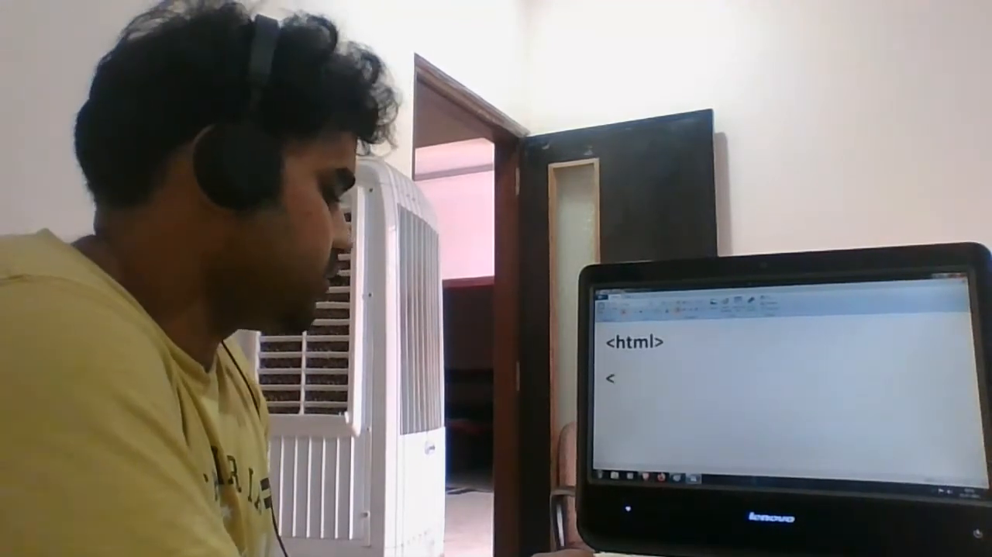
type("body>")
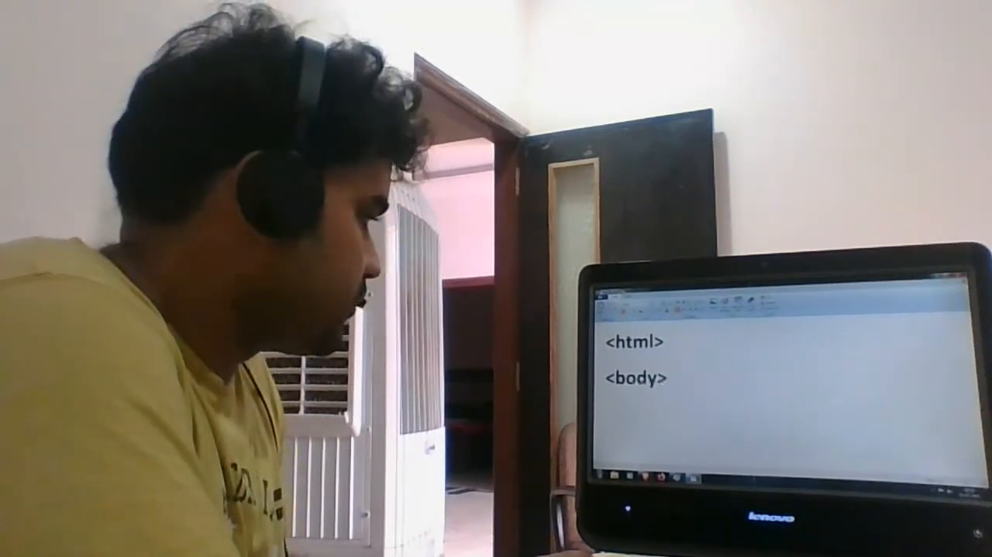
type("<h2> heading 1<")
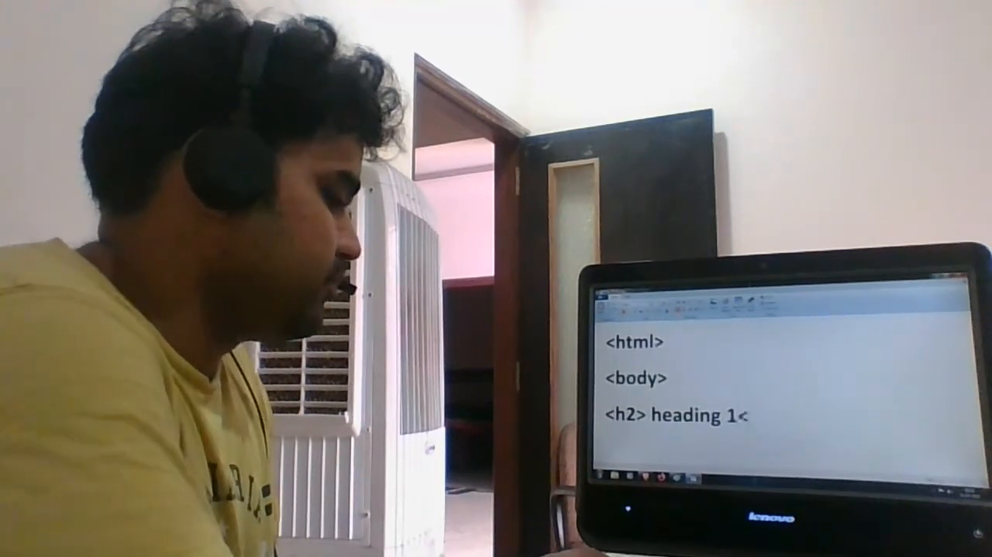
type("/h2>")
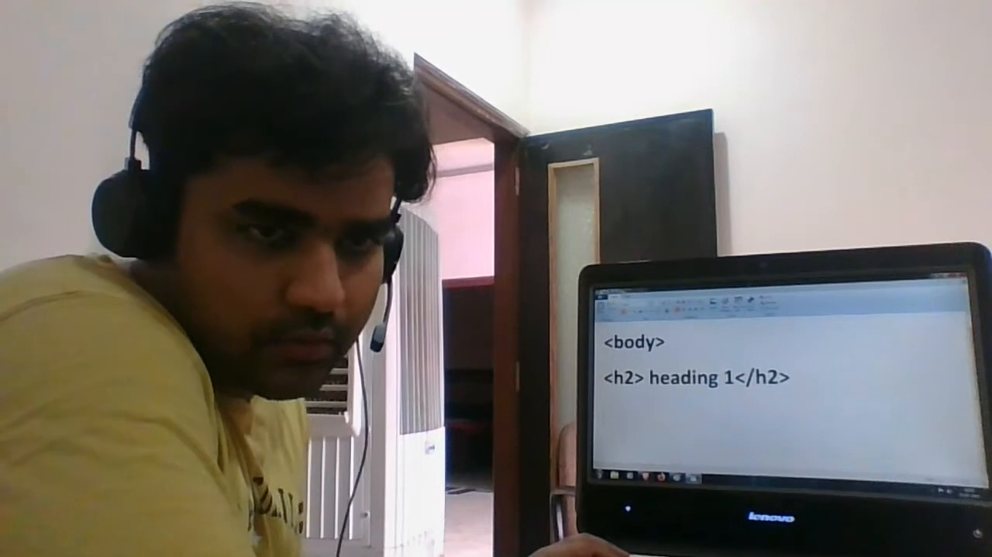
type("<p> part")
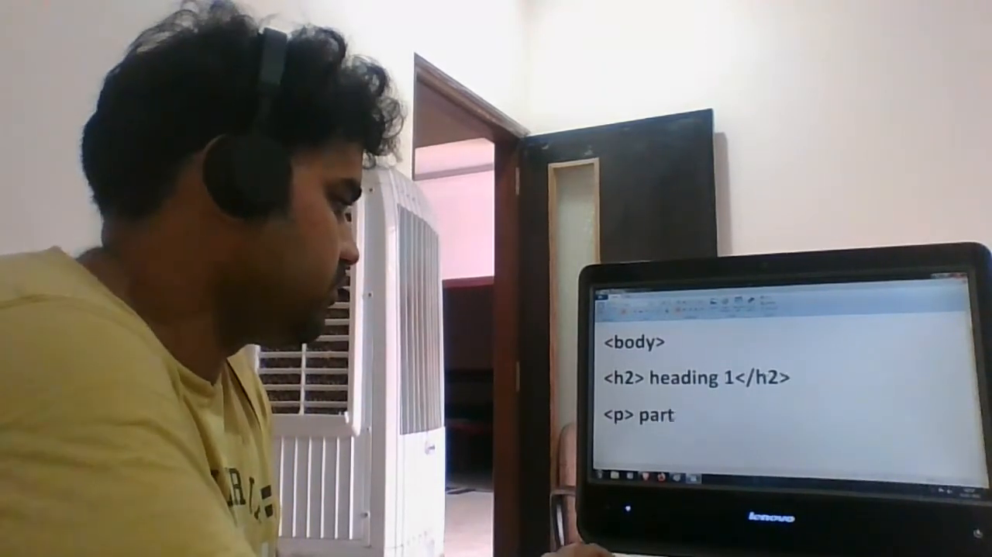
type("paragra")
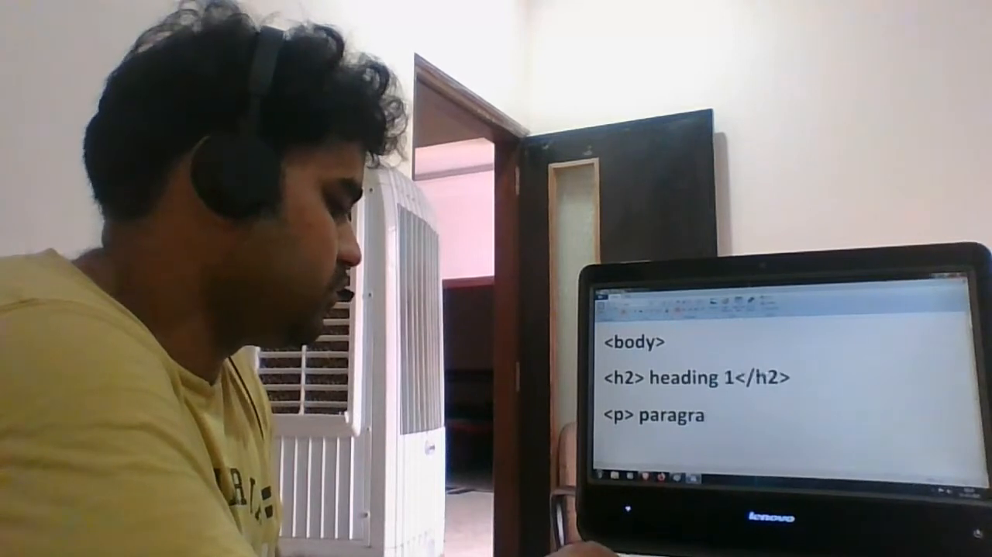
type("ph<p")
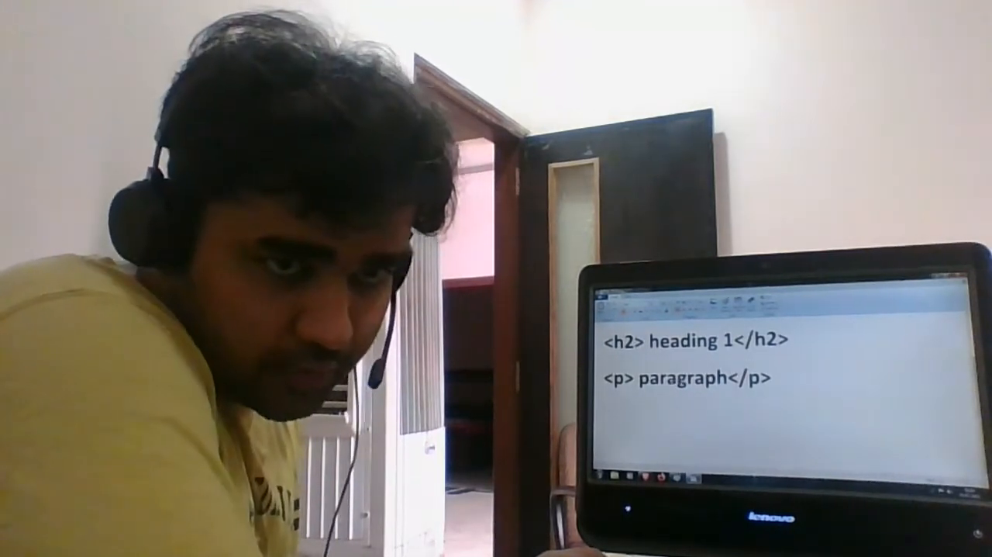
type("<")
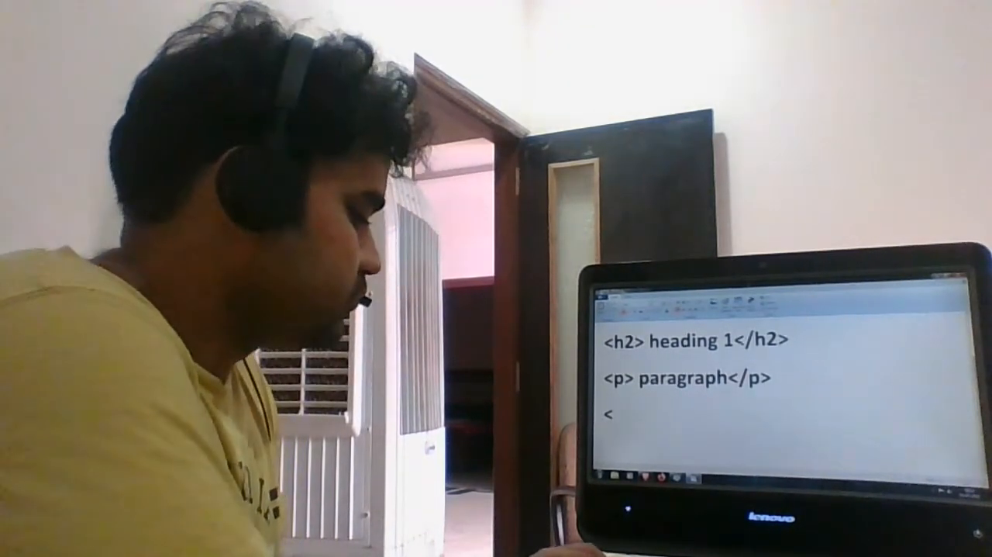
type("form")
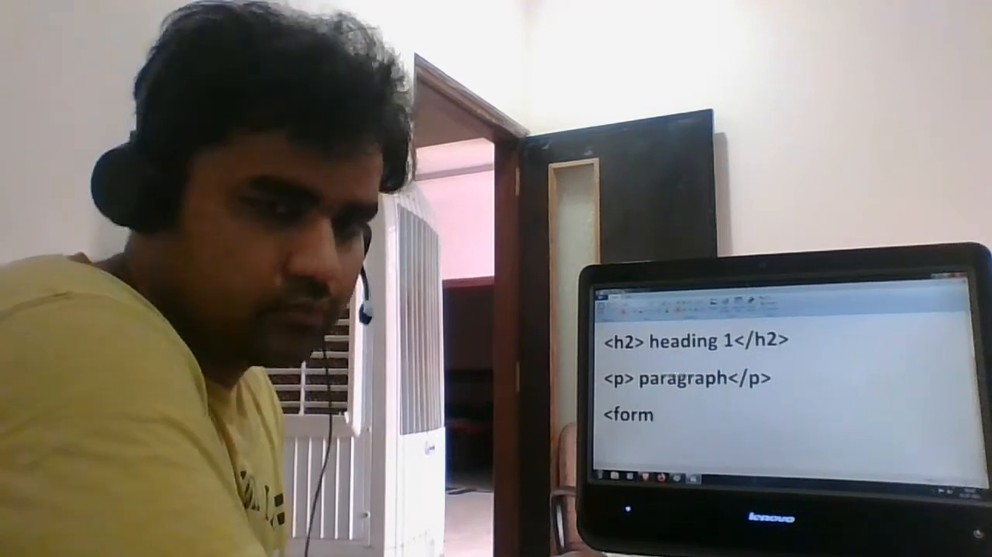
type("act")
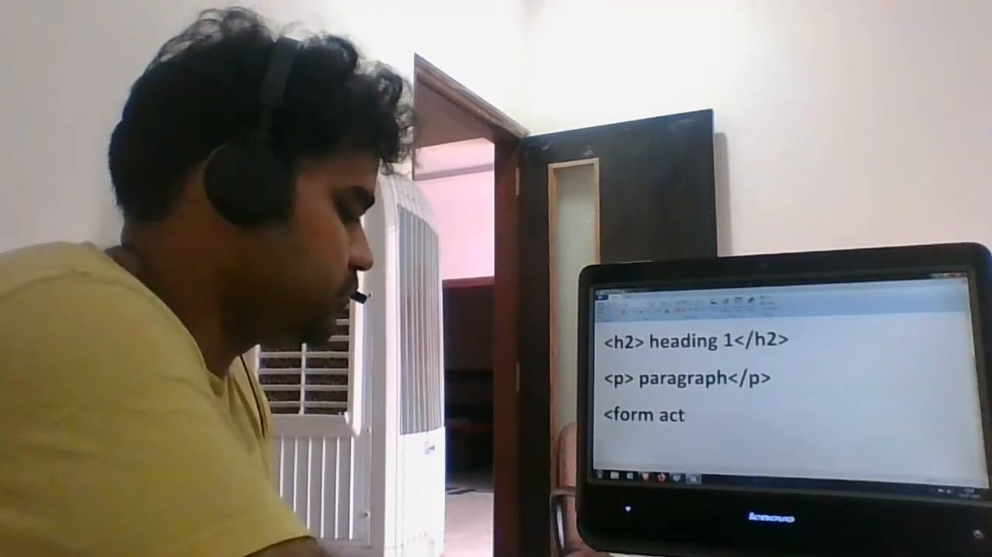
type("ion")
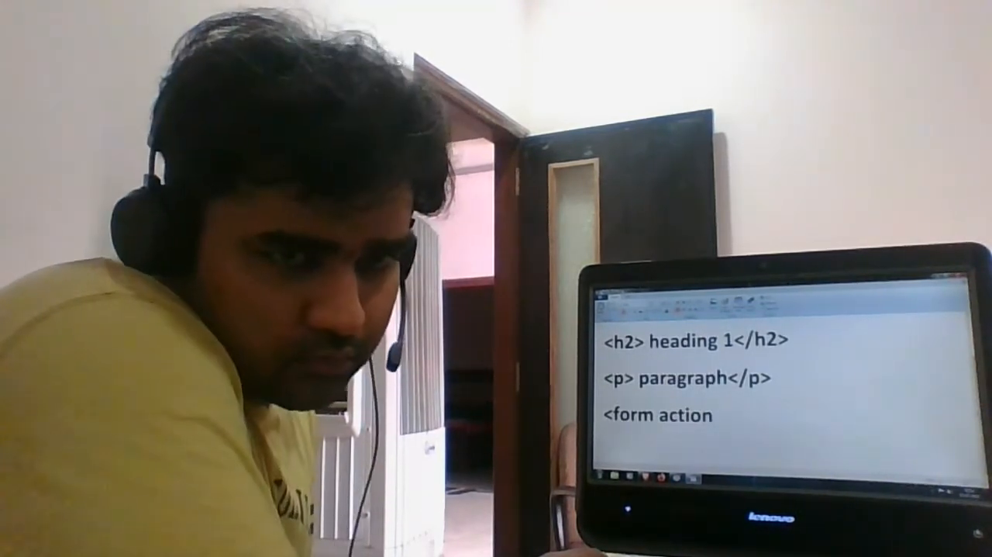
type("=\"")
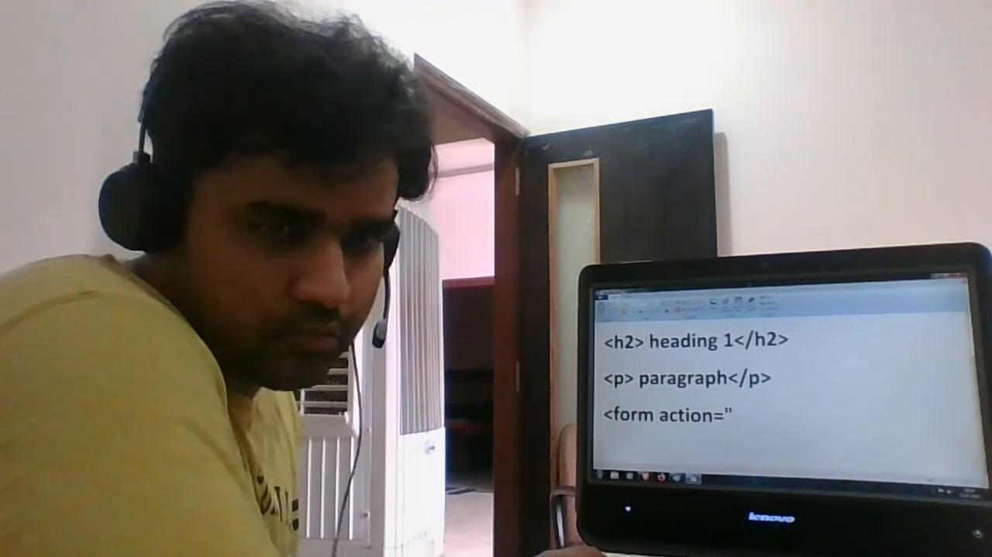
type("/actio")
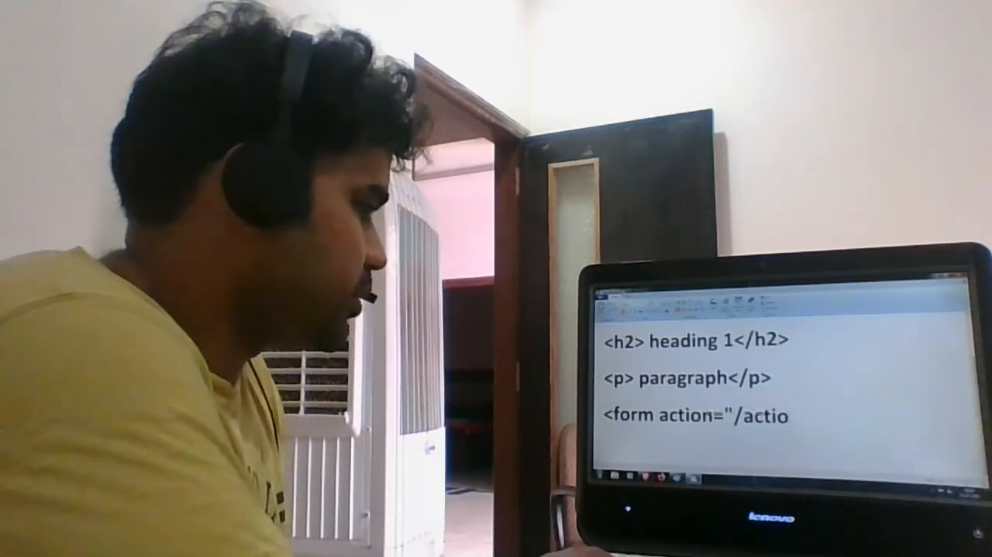
type("n")
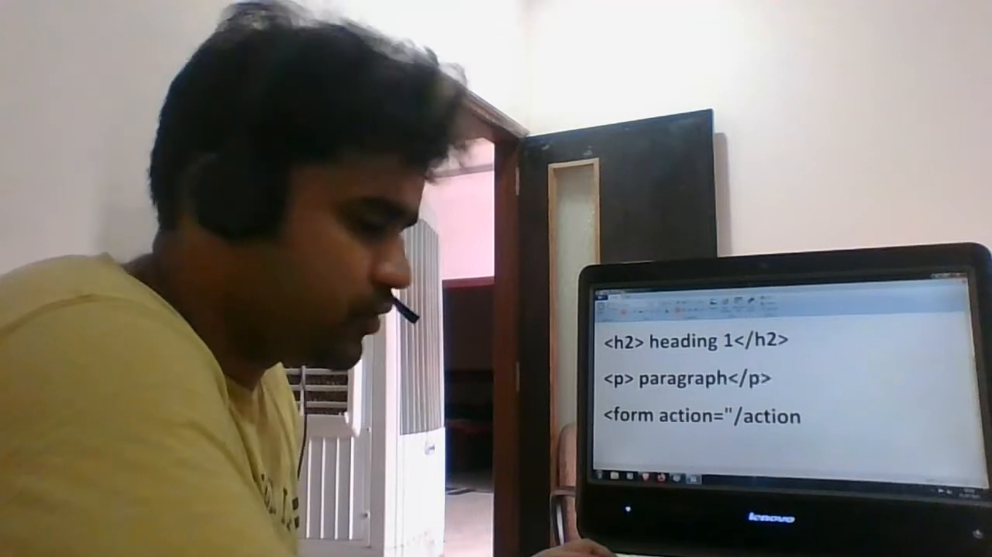
type("_page")
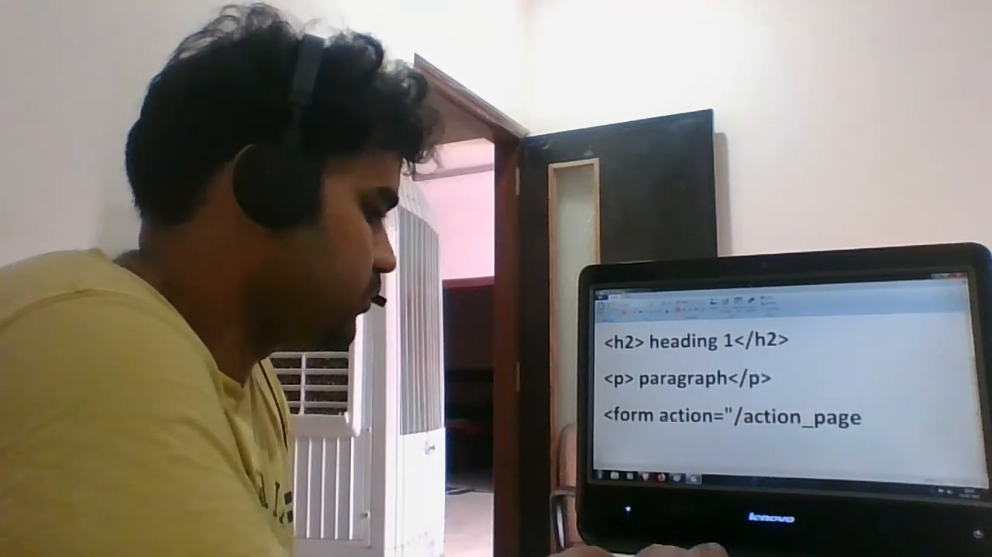
type(".php")
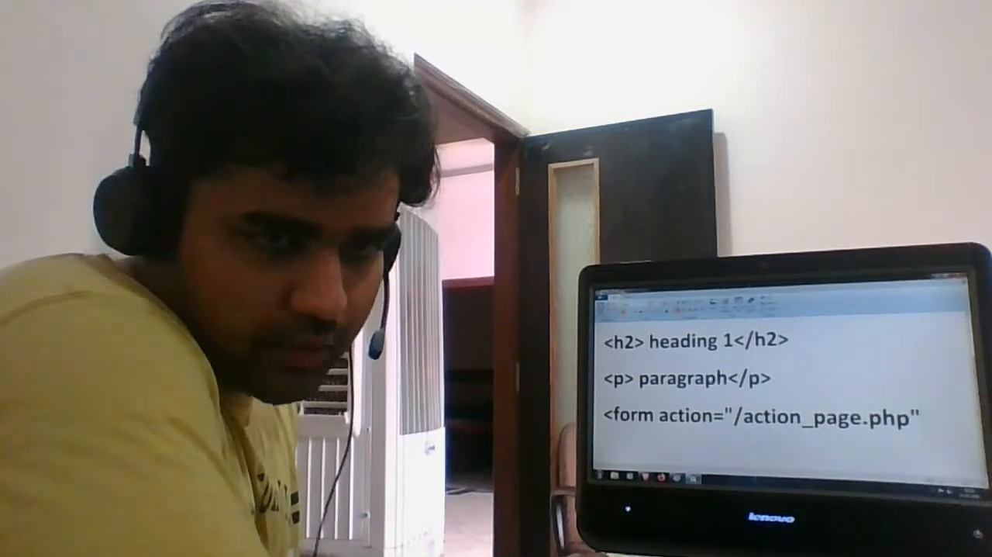
type("oninput")
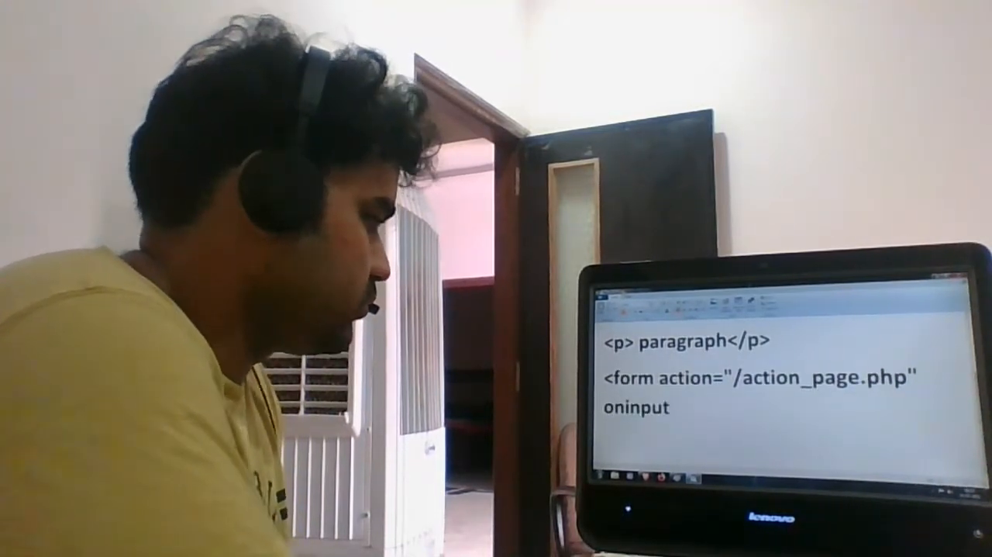
type("=")
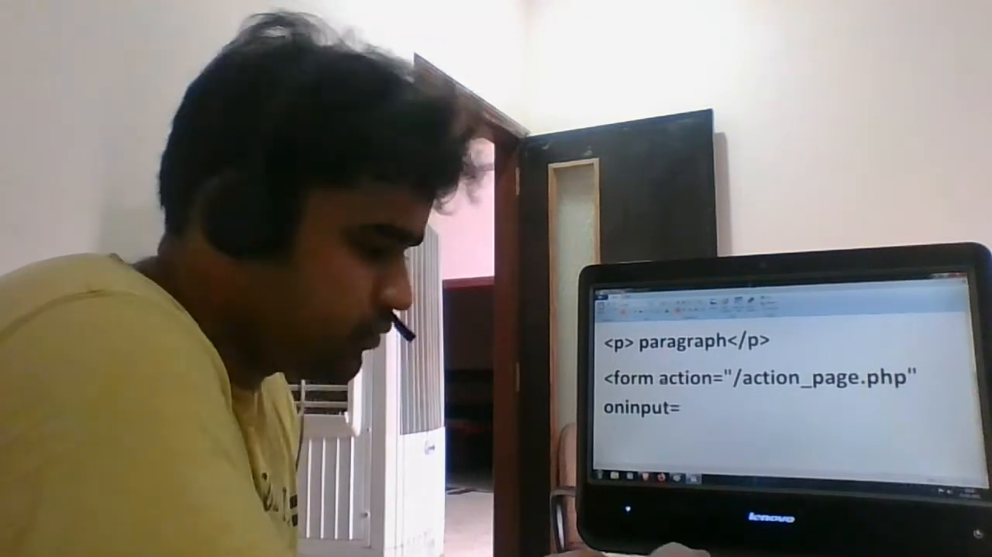
type("\"x.")
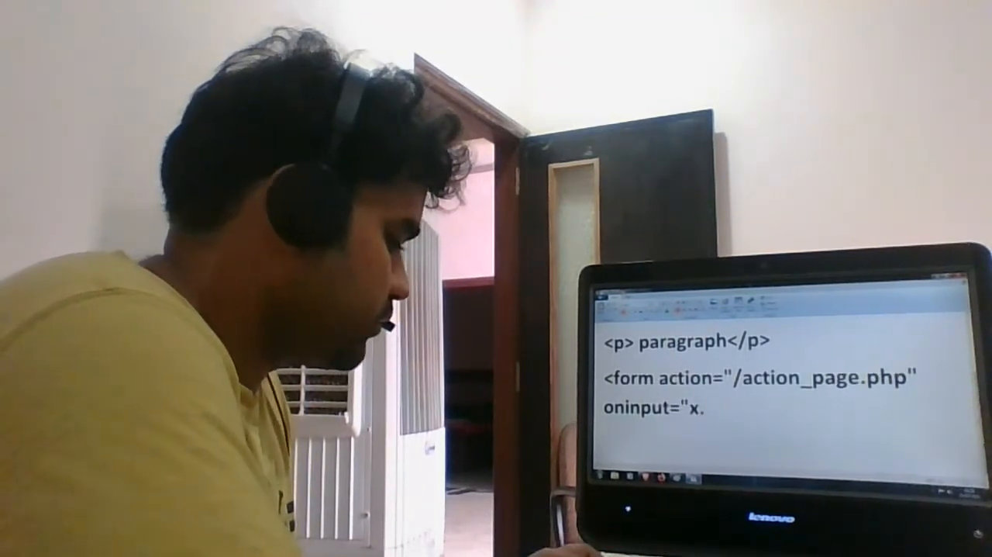
type("value=")
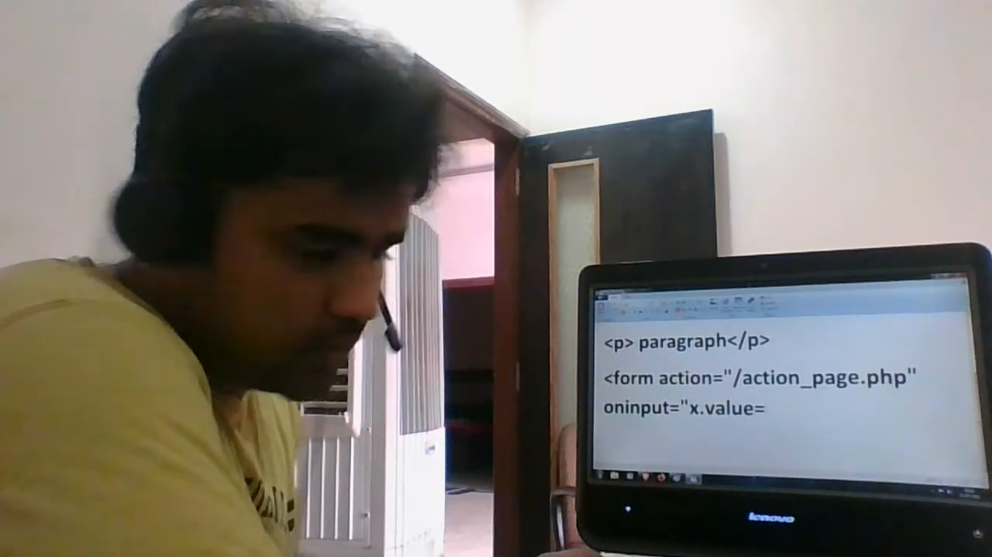
type("parse")
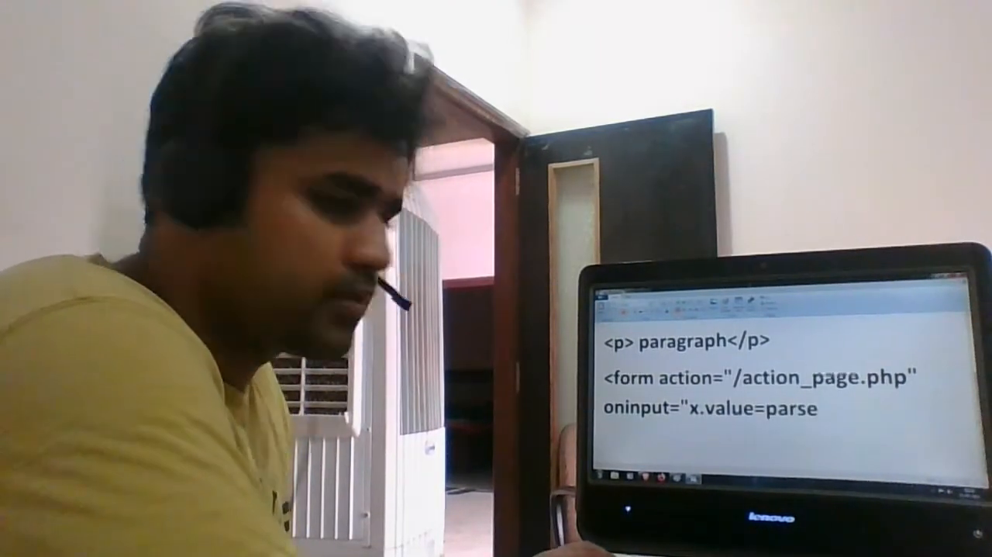
type("Int")
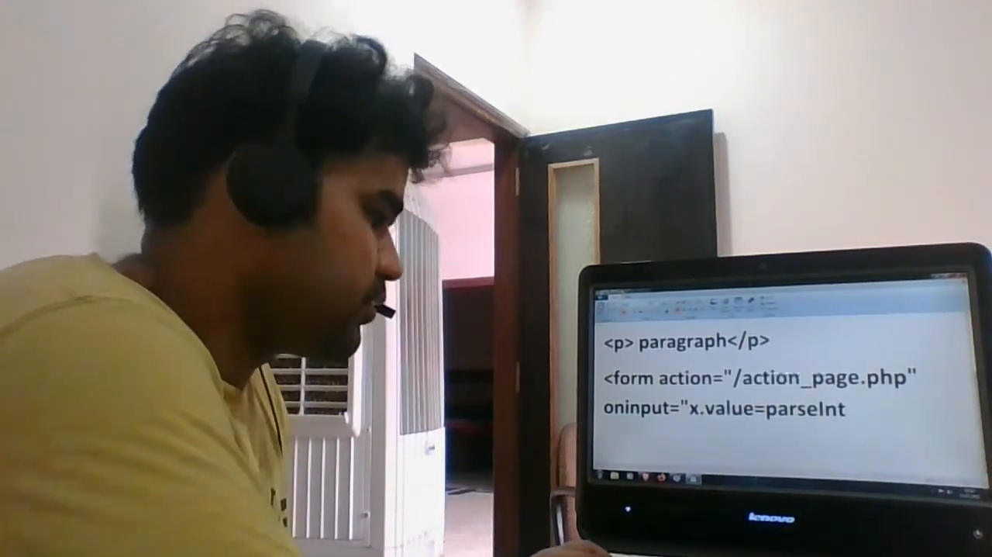
type("(a.")
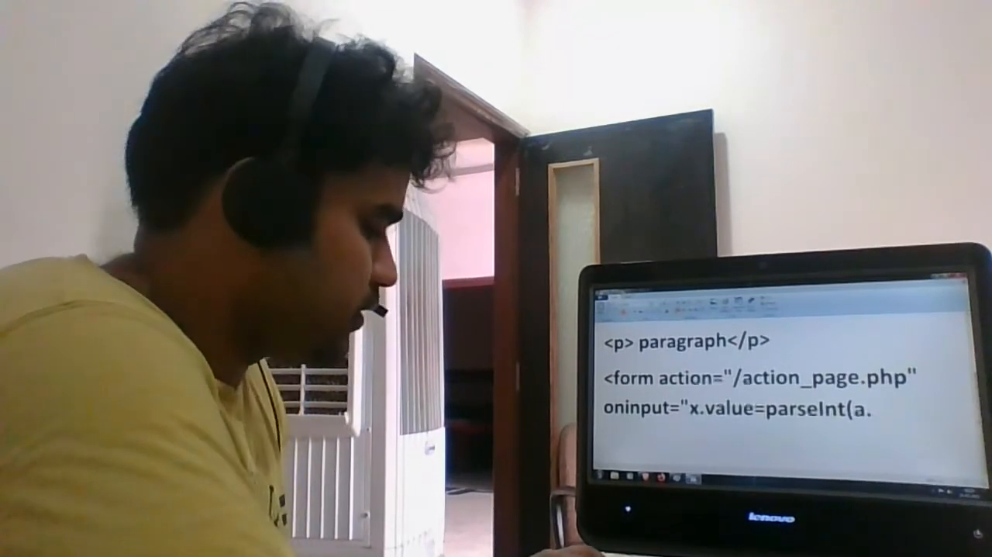
type(".value")
type("+")
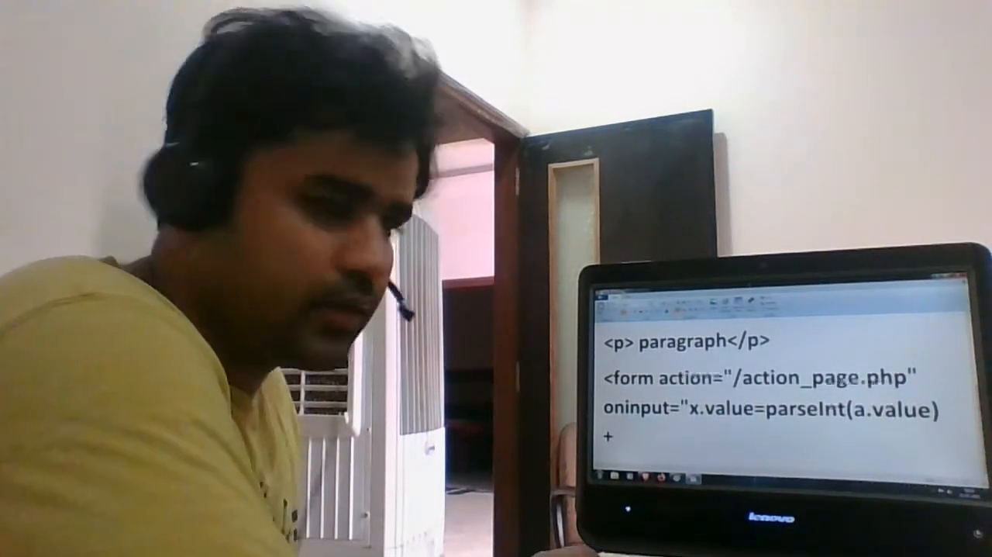
type("pa")
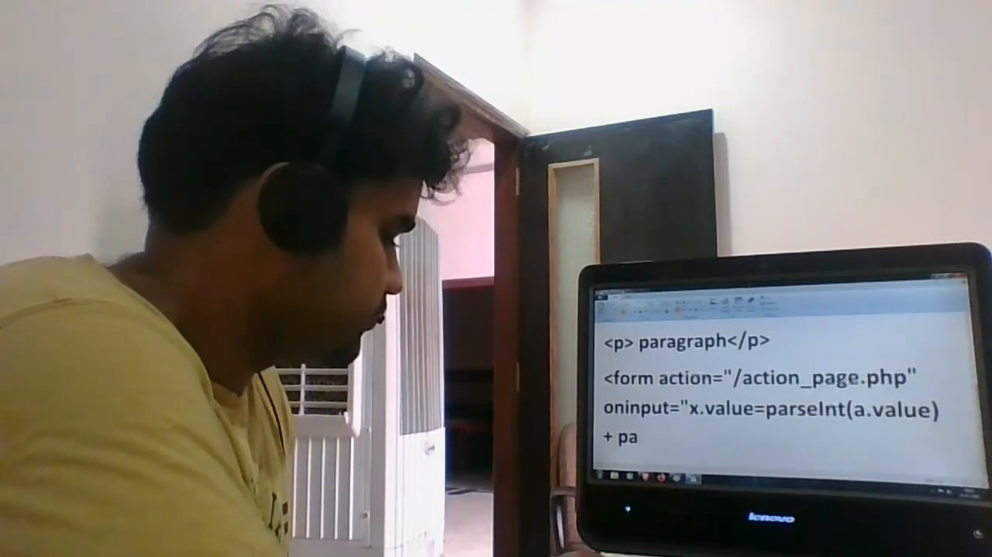
type("rse")
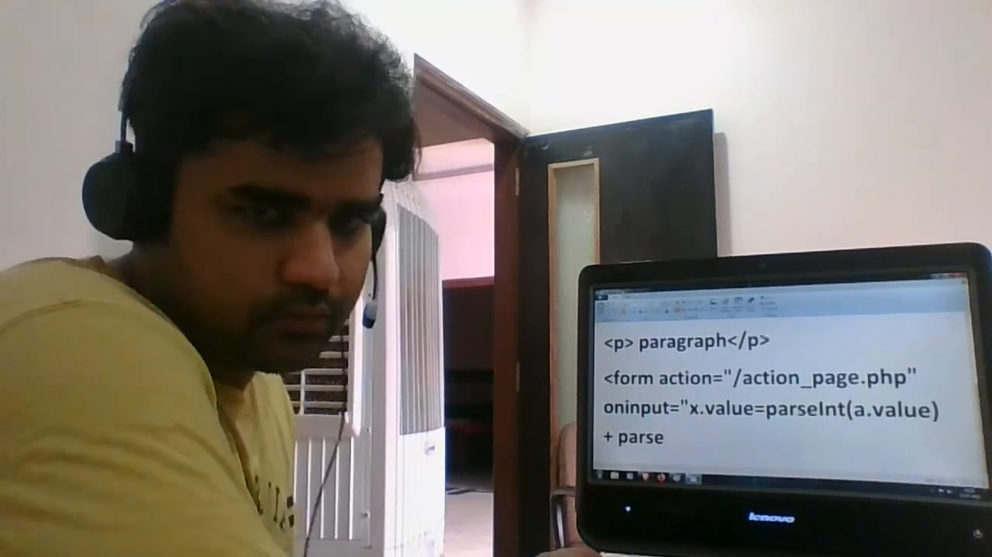